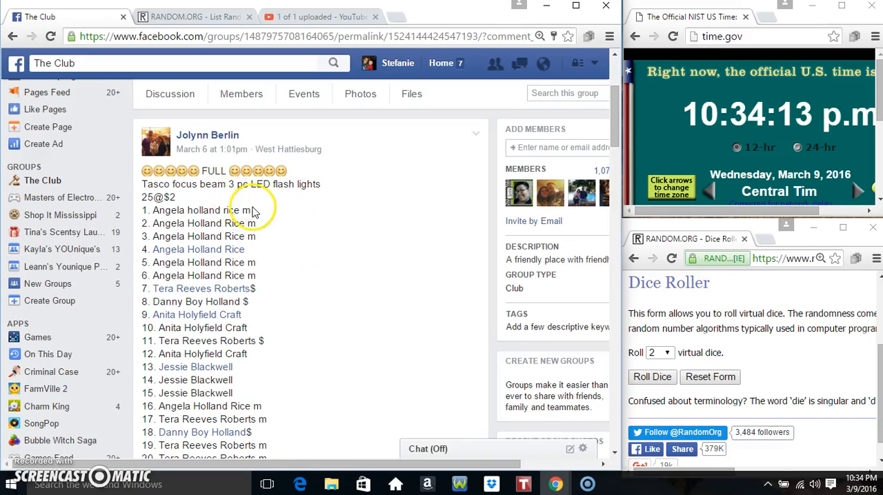
mouse_move(325, 223)
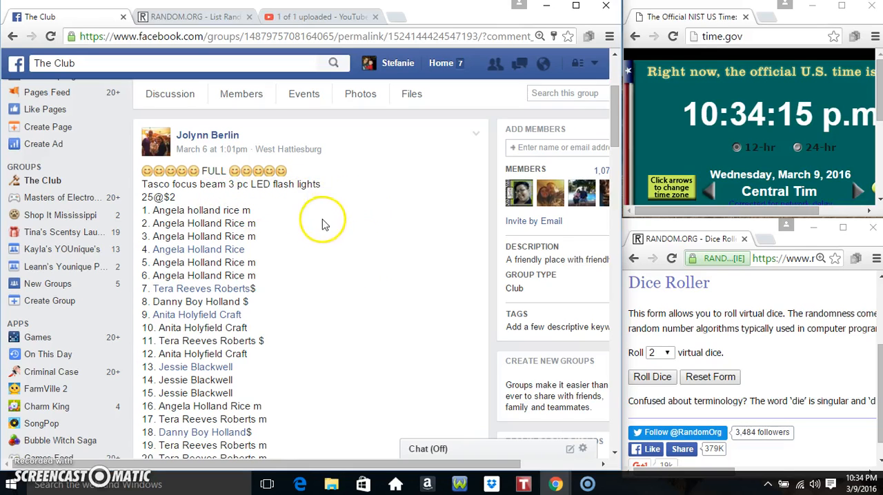
mouse_move(141, 214)
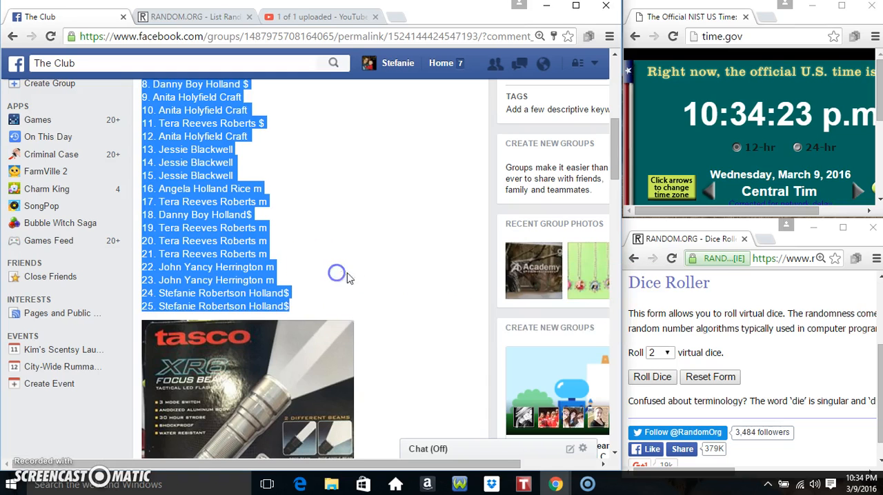
Post a comment reading 'live' in the Facebook group thread.
scroll("down", 3)
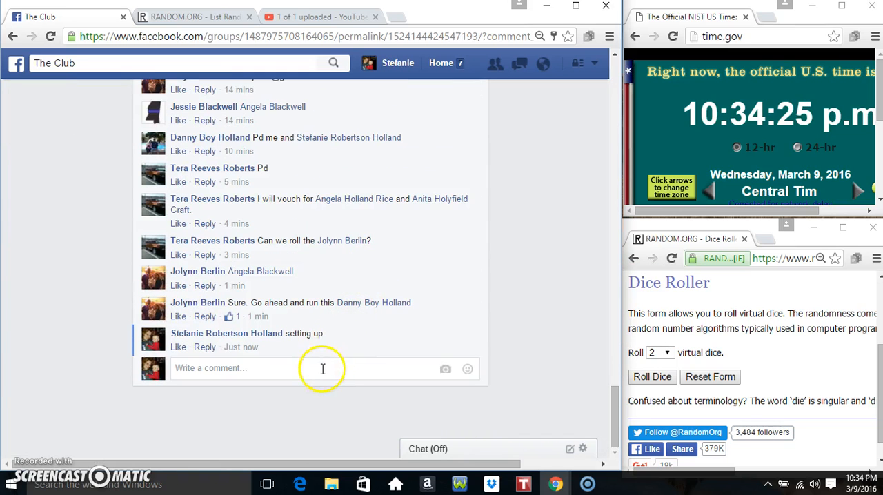
type("live")
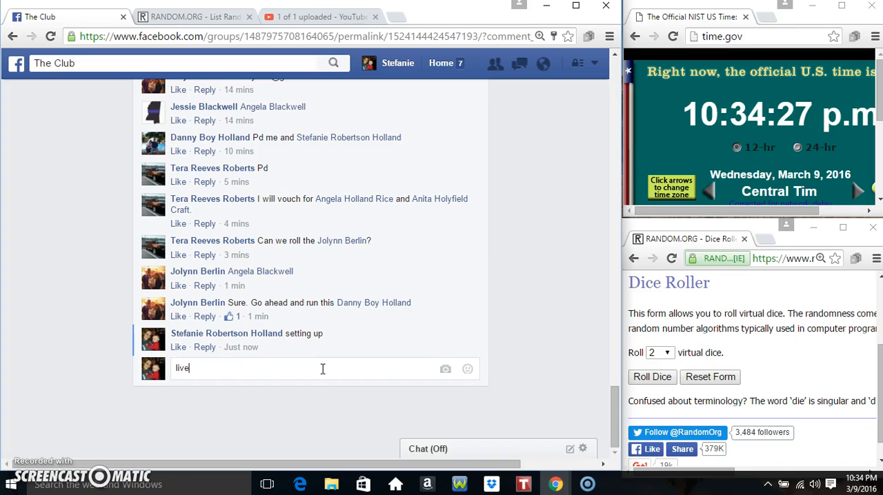
key("enter")
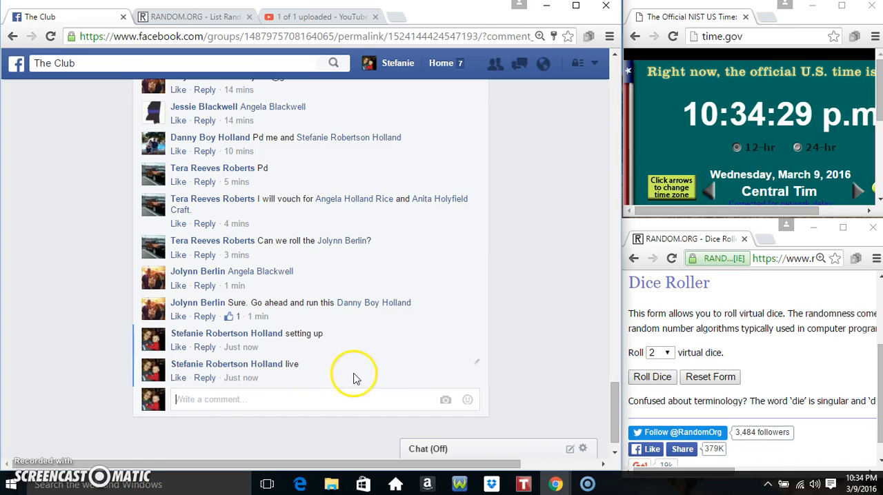
mouse_move(240, 378)
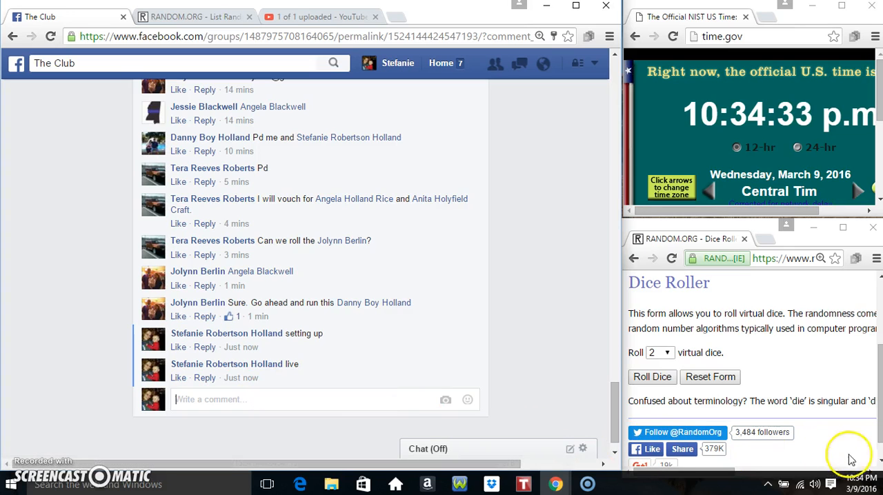
Check today's date and time on the taskbar clock, then return to the List Randomizer page.
left_click(861, 484)
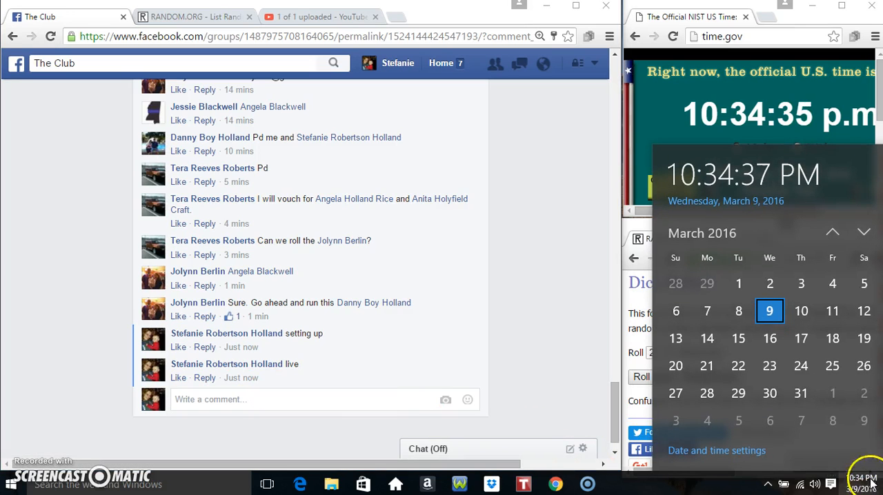
left_click(193, 16)
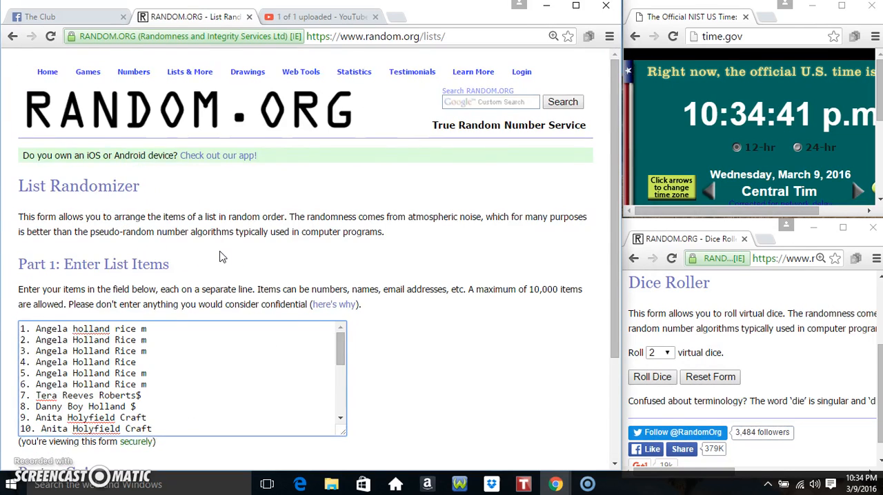
Roll the two virtual dice and randomize the pasted 25-name list once.
scroll("down", 3)
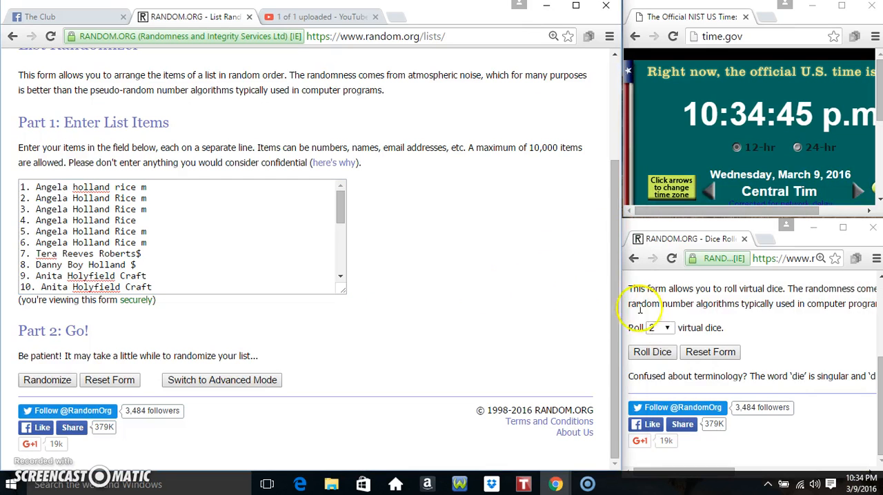
left_click(651, 352)
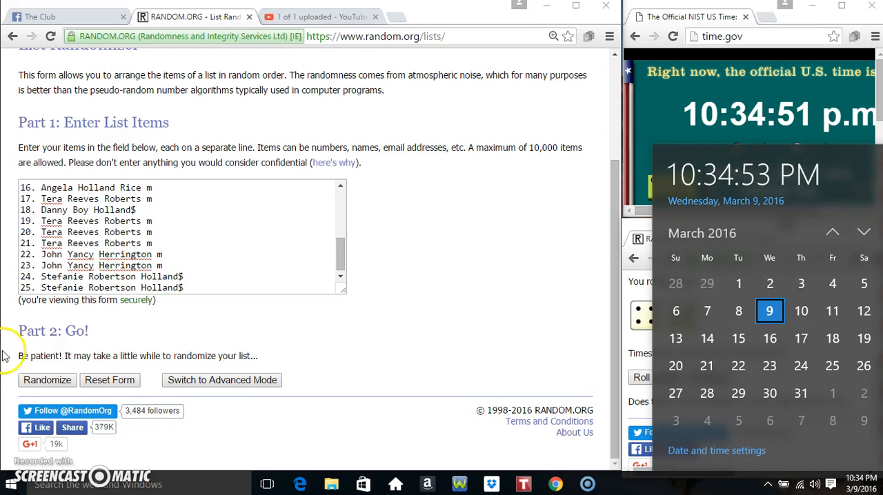
left_click(47, 381)
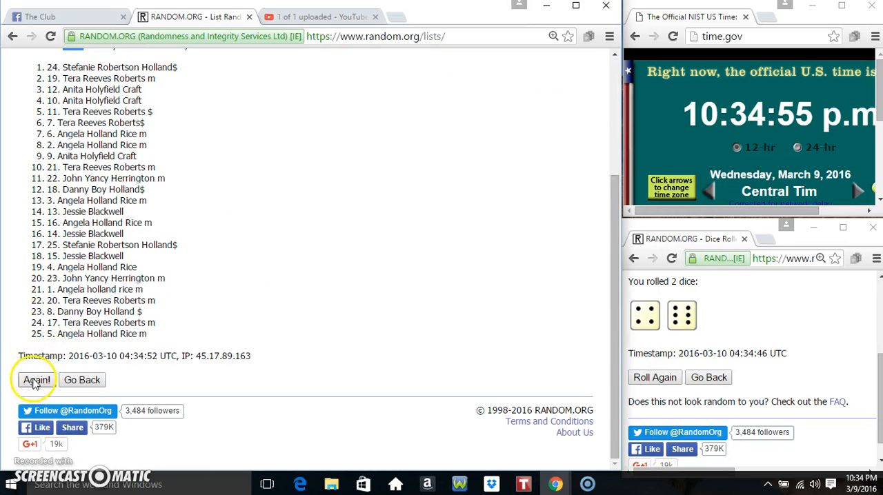
Re-randomize the name list with Again! until it reports 9 randomizations, matching the dice total.
left_click(36, 381)
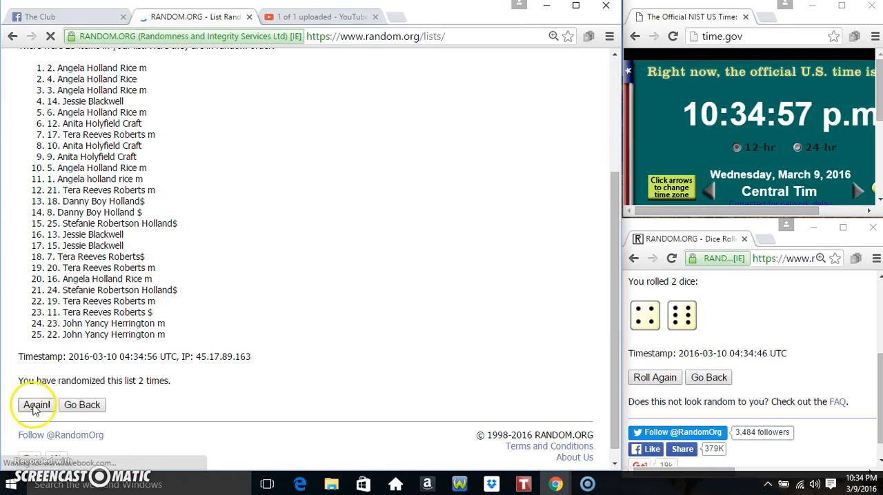
left_click(36, 405)
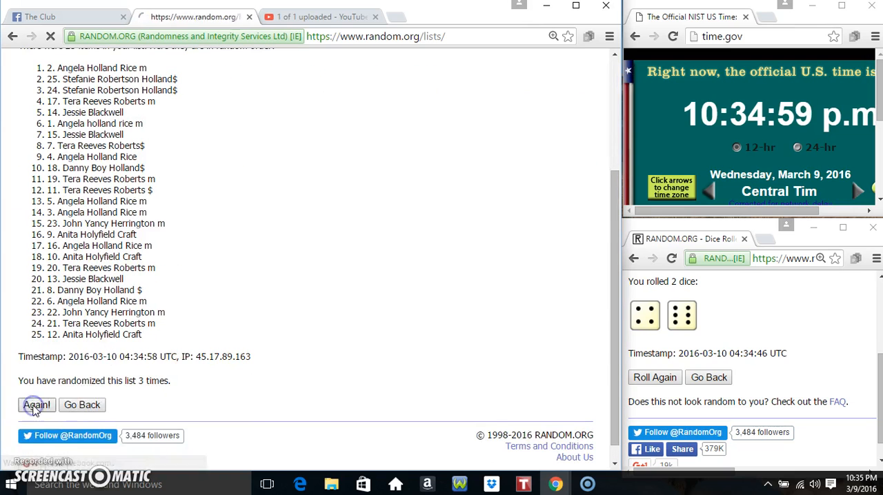
left_click(36, 406)
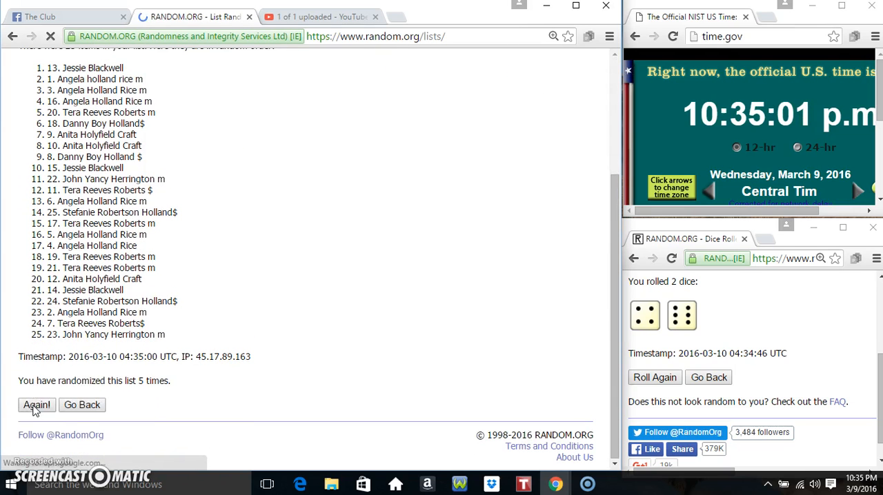
left_click(36, 406)
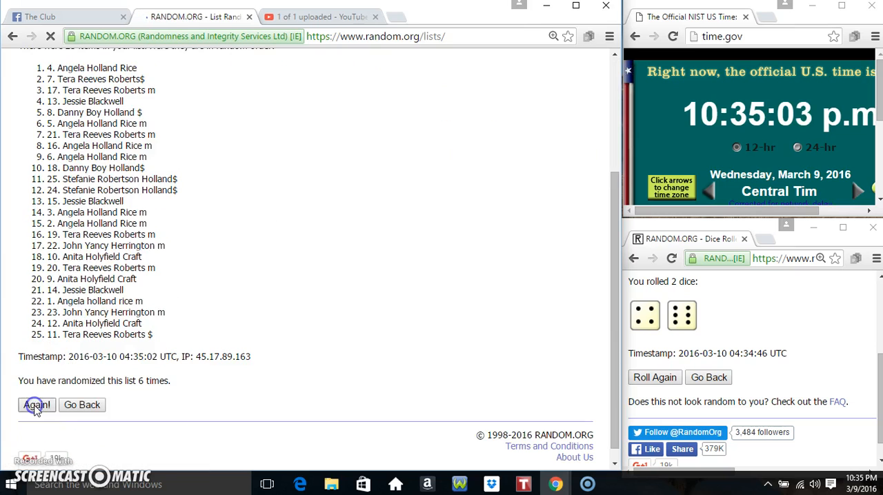
left_click(36, 405)
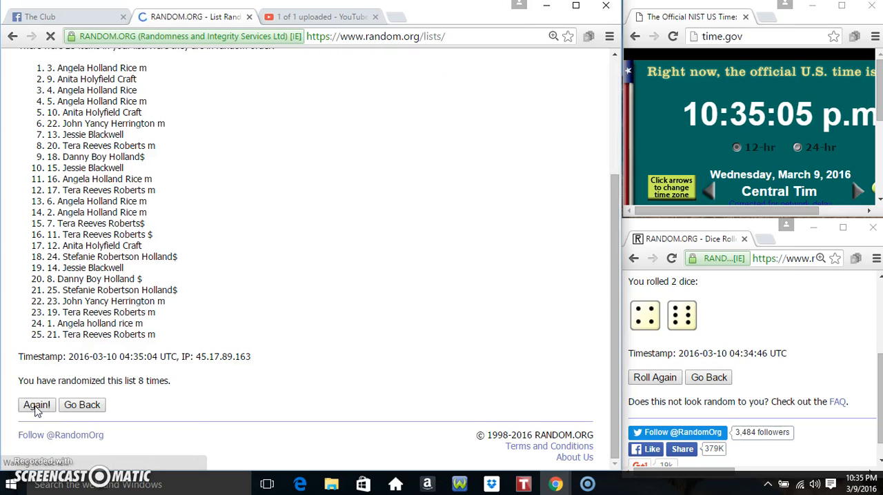
left_click(36, 406)
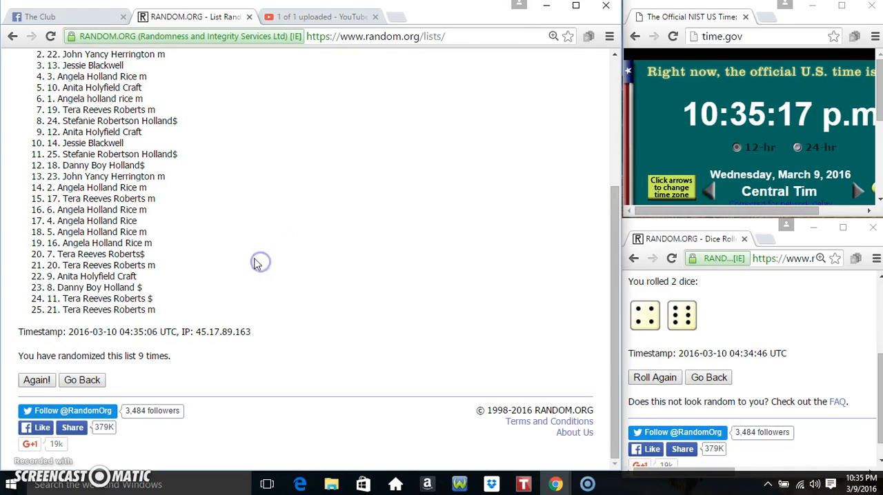
Randomize the list a tenth time, view the winner at item 1, and return to the Facebook thread.
left_click(36, 381)
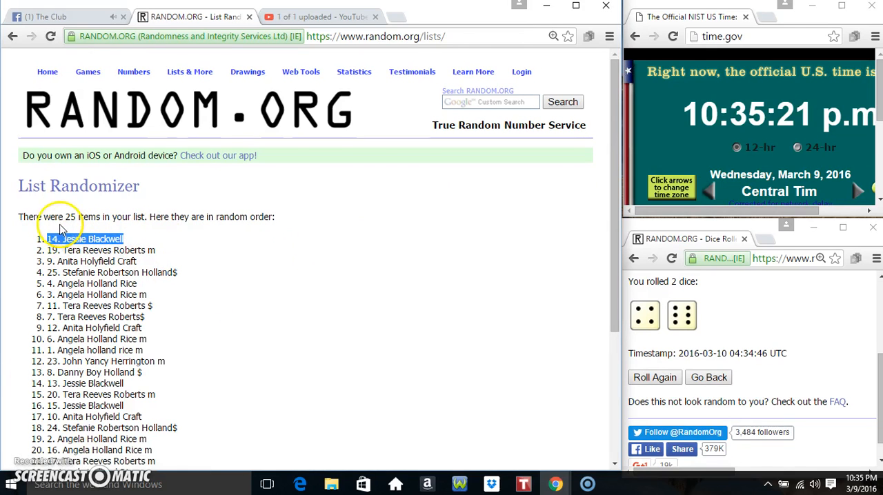
scroll("down", 3)
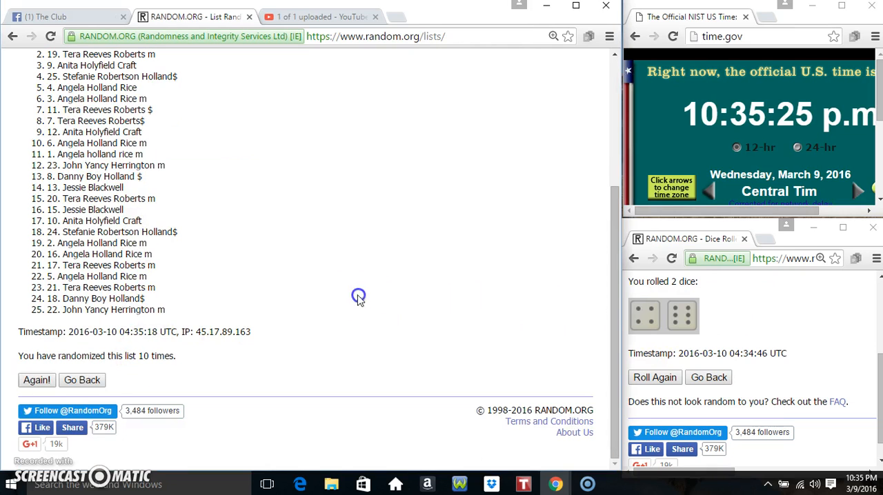
left_click(67, 17)
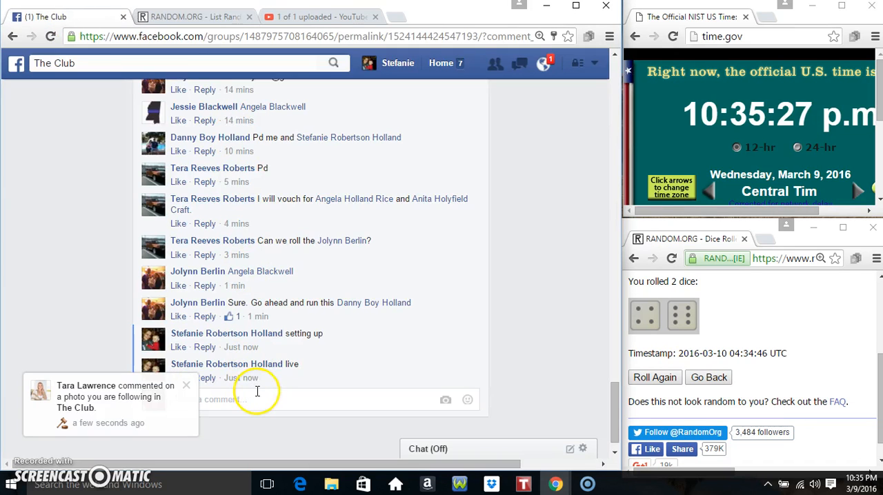